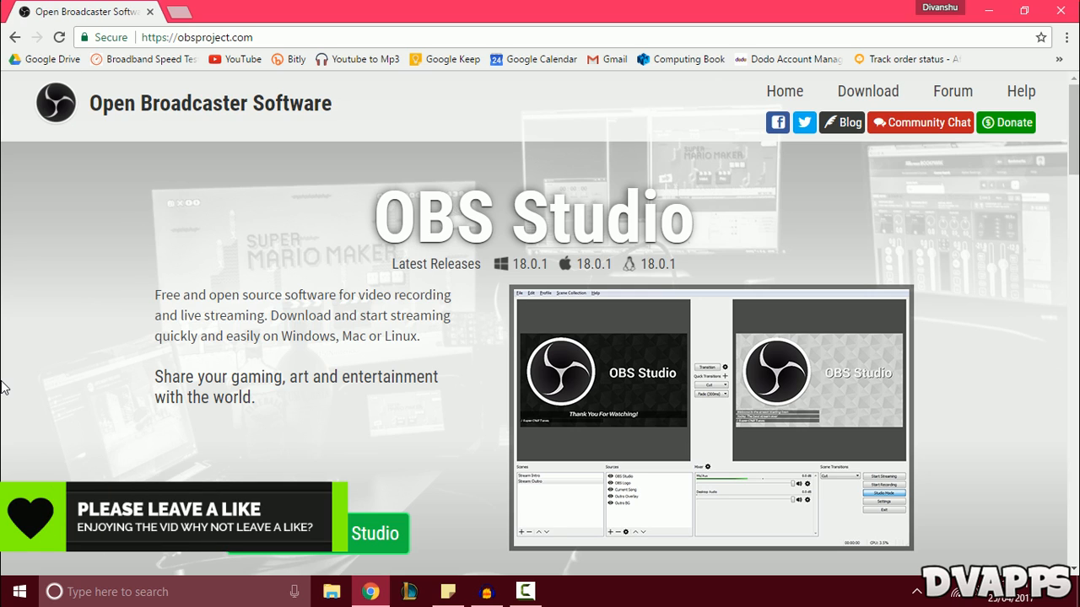
mouse_move(295, 419)
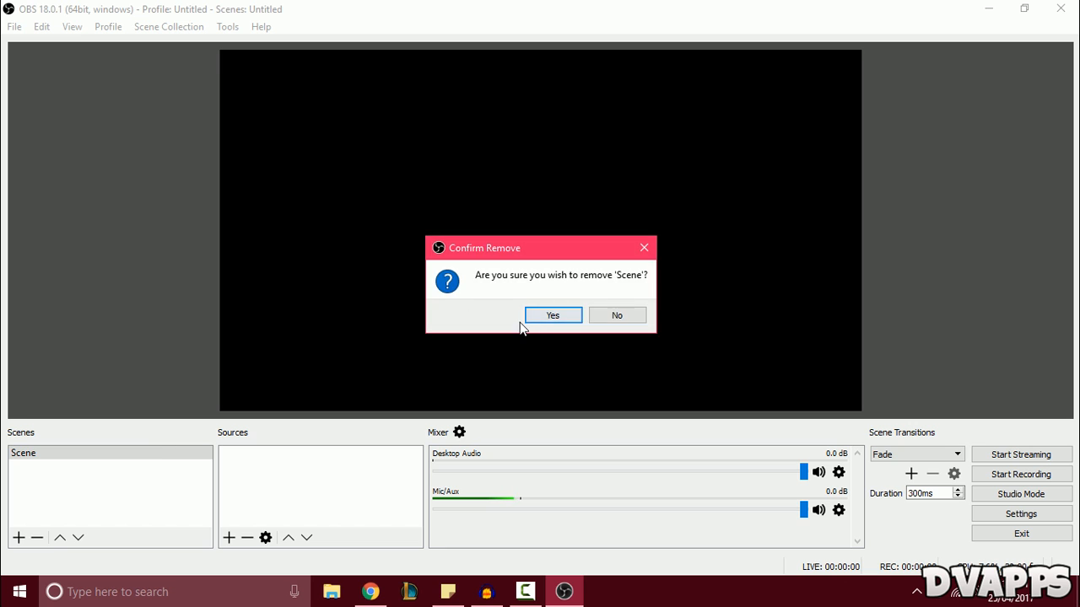
Remove the default scene and add a new scene named Client
click(553, 316)
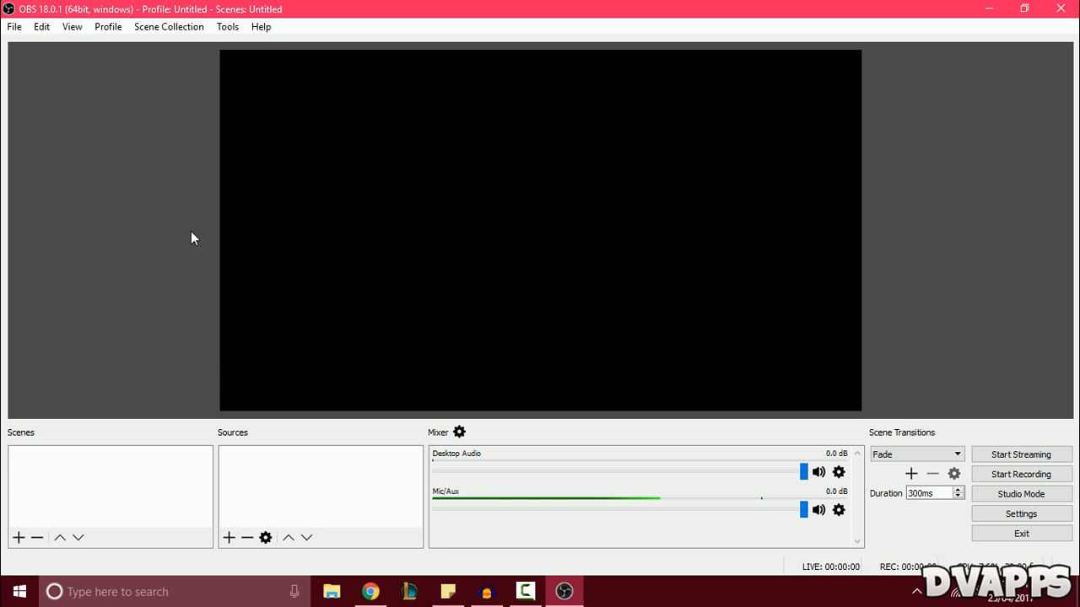
click(17, 536)
text(Client)
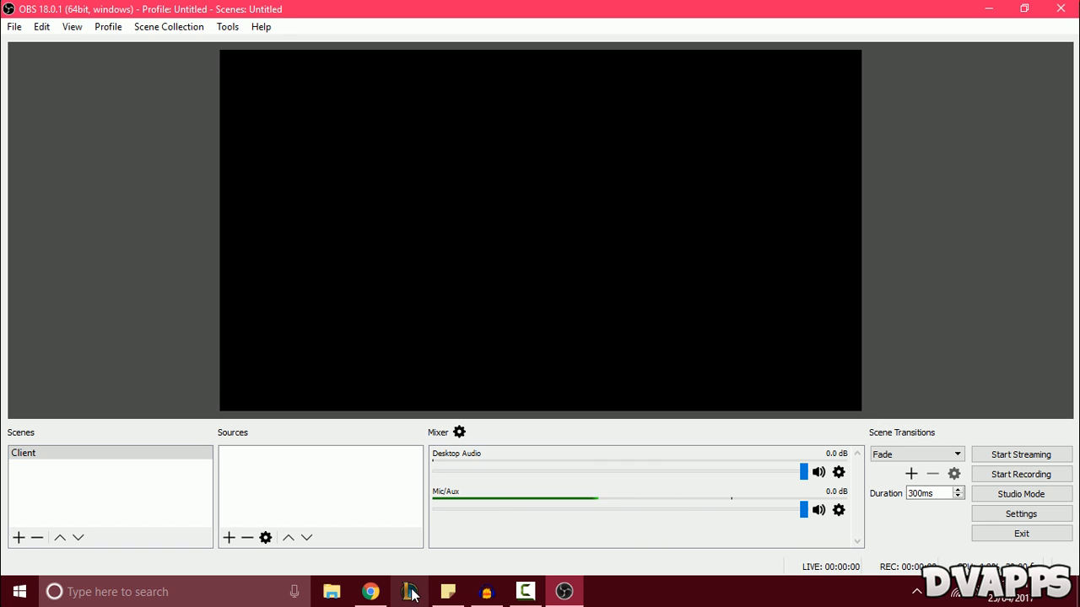
click(409, 591)
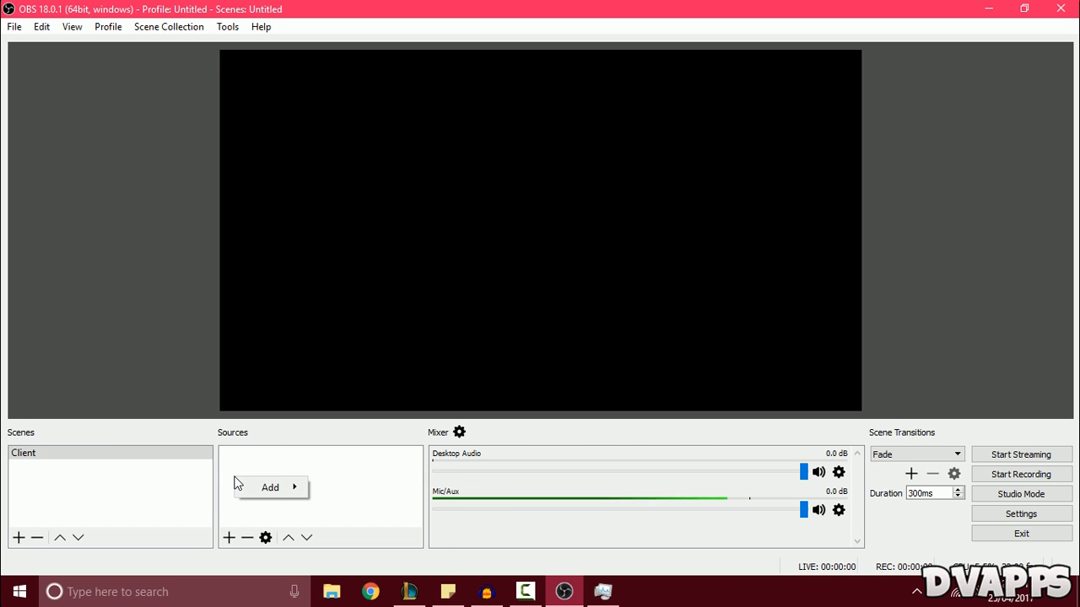
Add a Window Capture source of the LeagueClientUx.exe window to the Client scene
click(270, 486)
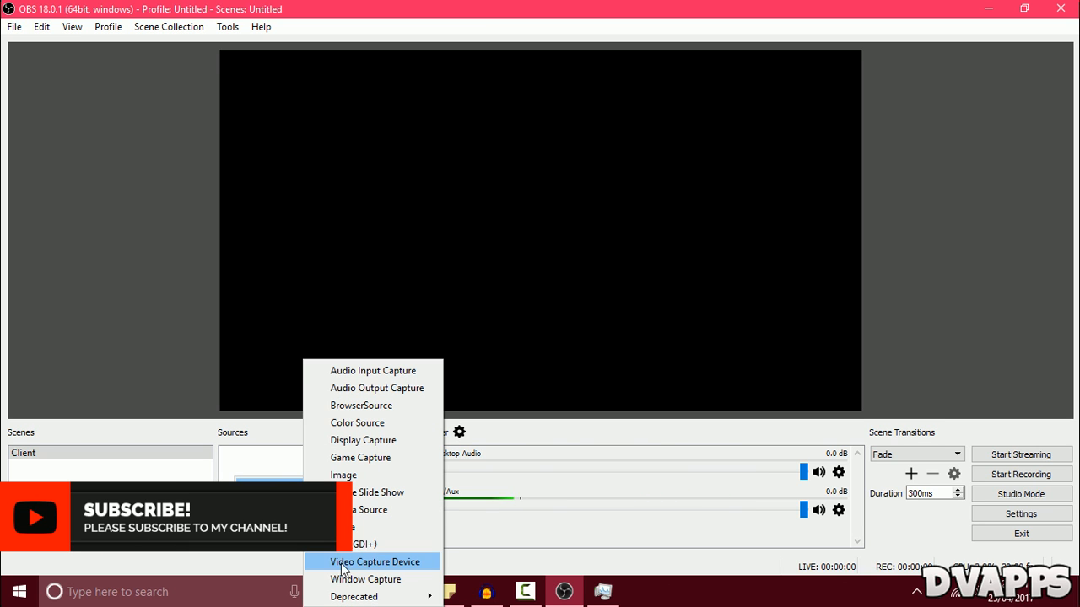
click(366, 579)
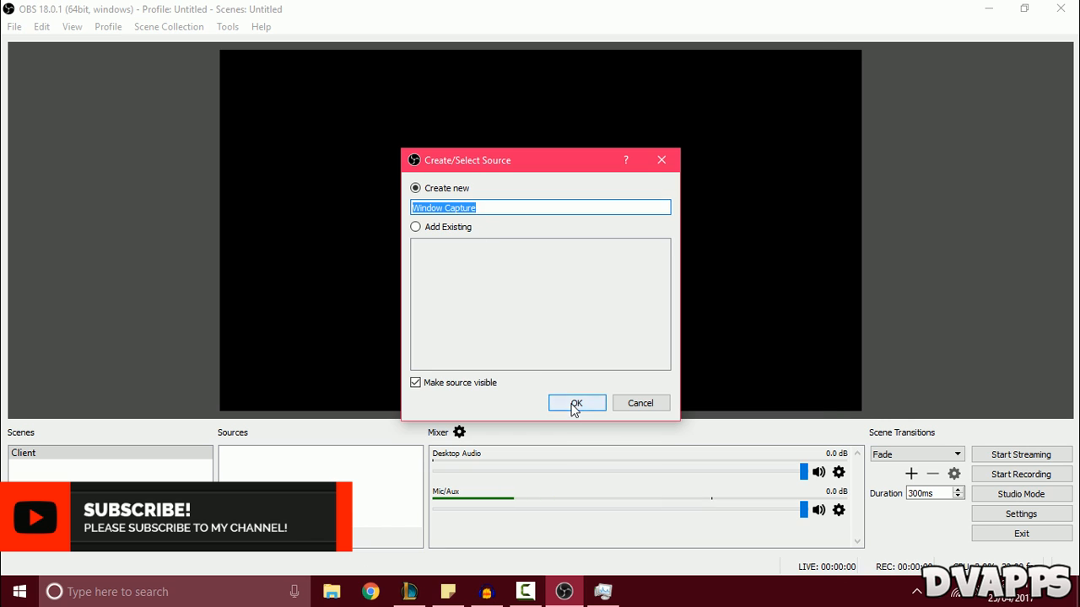
click(577, 401)
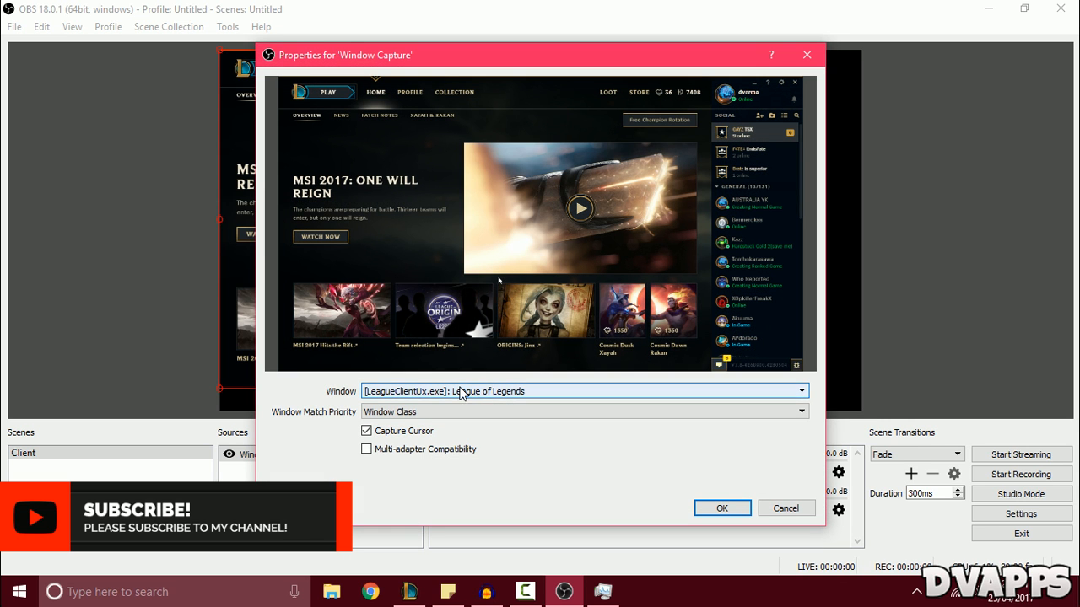
click(799, 391)
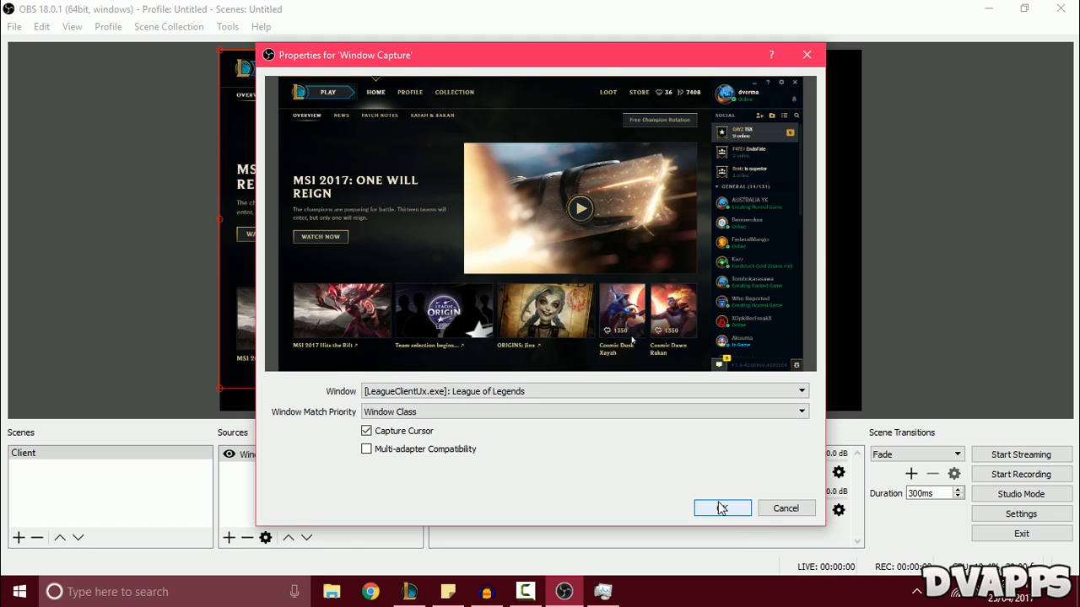
click(722, 508)
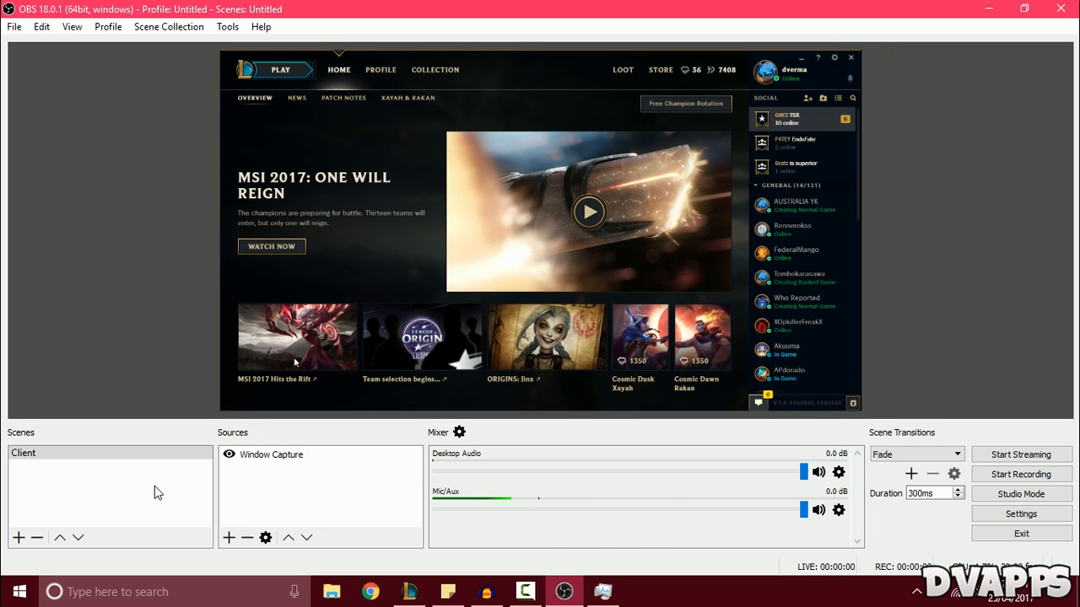
Add a second scene named League of Legends and select it
click(17, 536)
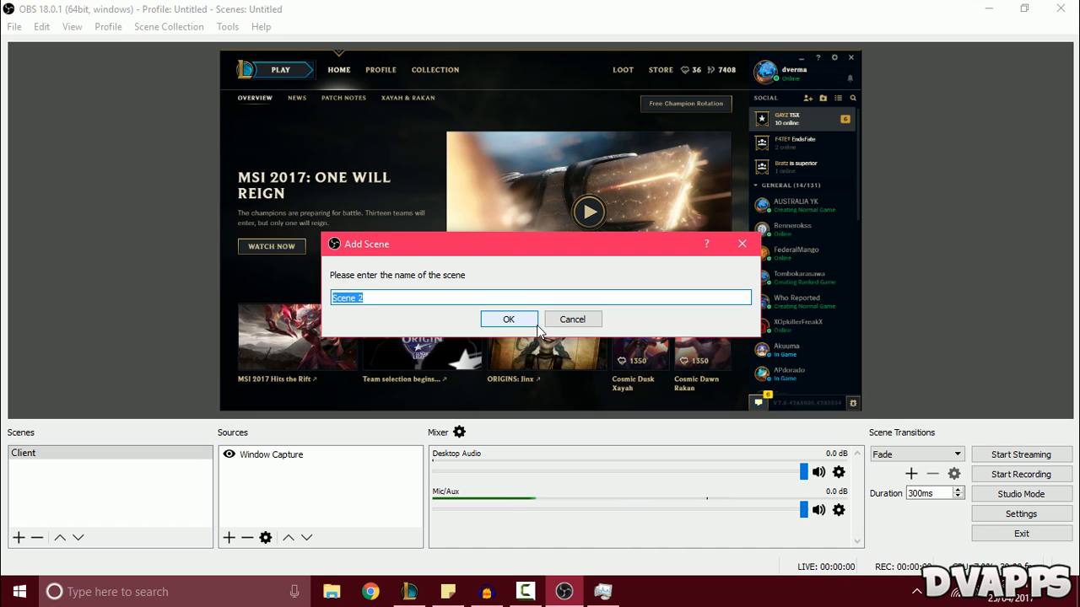
text(League)
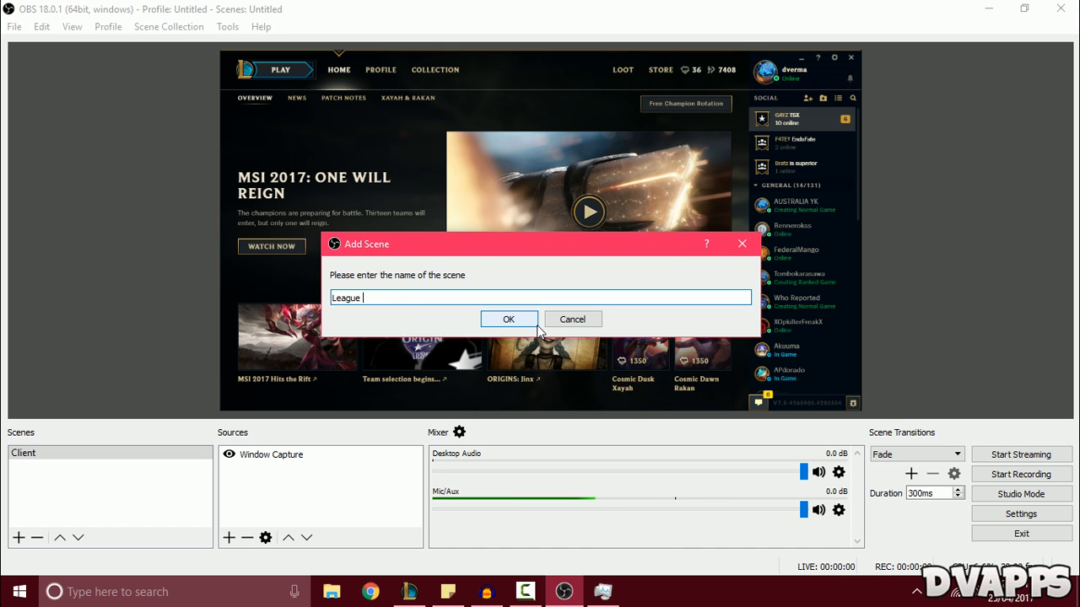
click(507, 319)
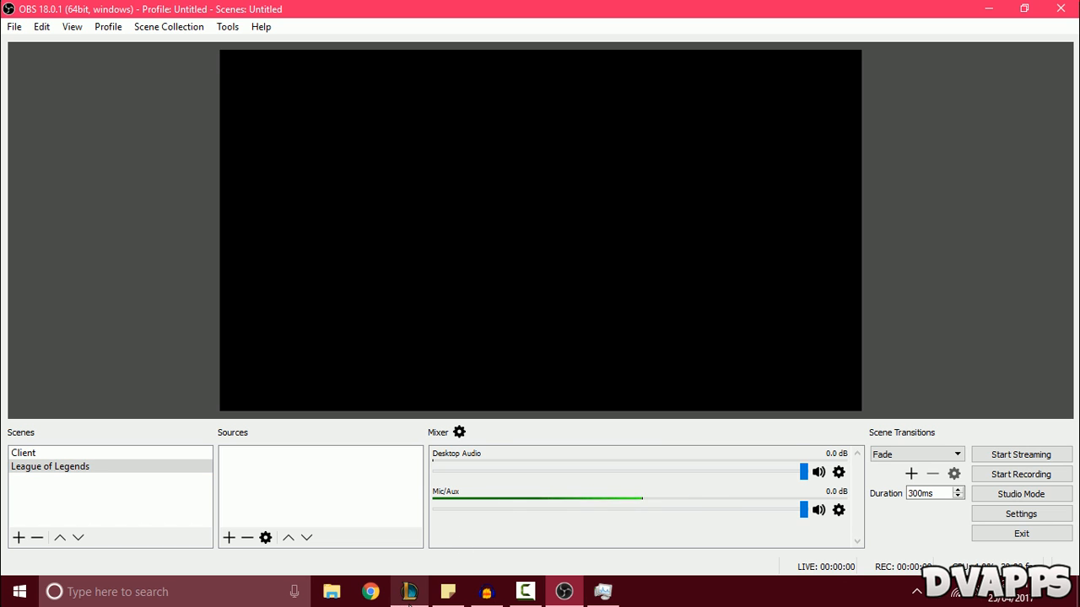
click(408, 591)
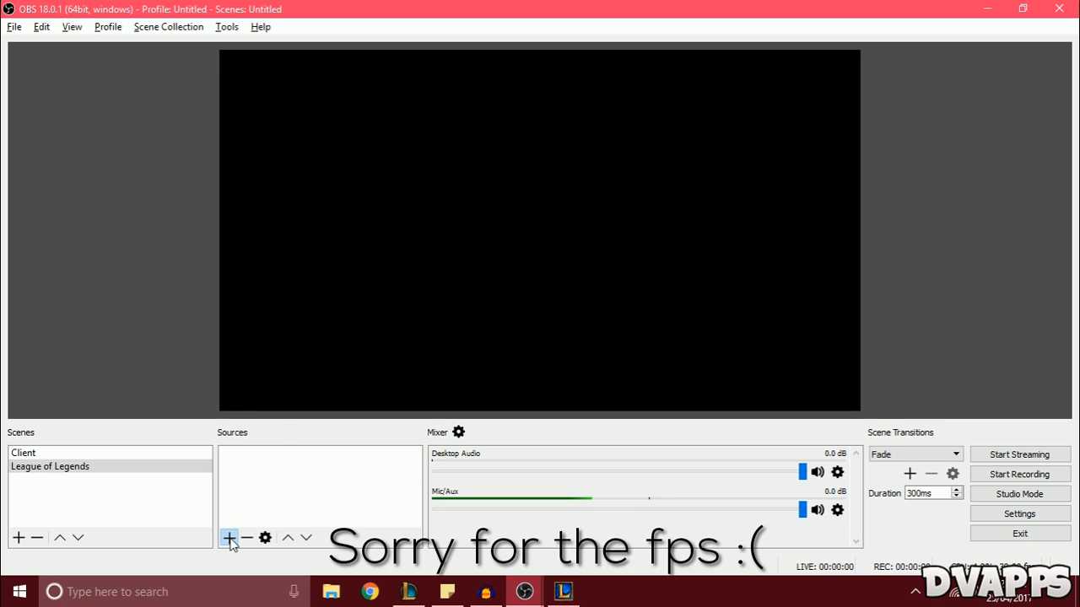
Add a Game Capture source capturing the League of Legends (TM) Client window
click(229, 536)
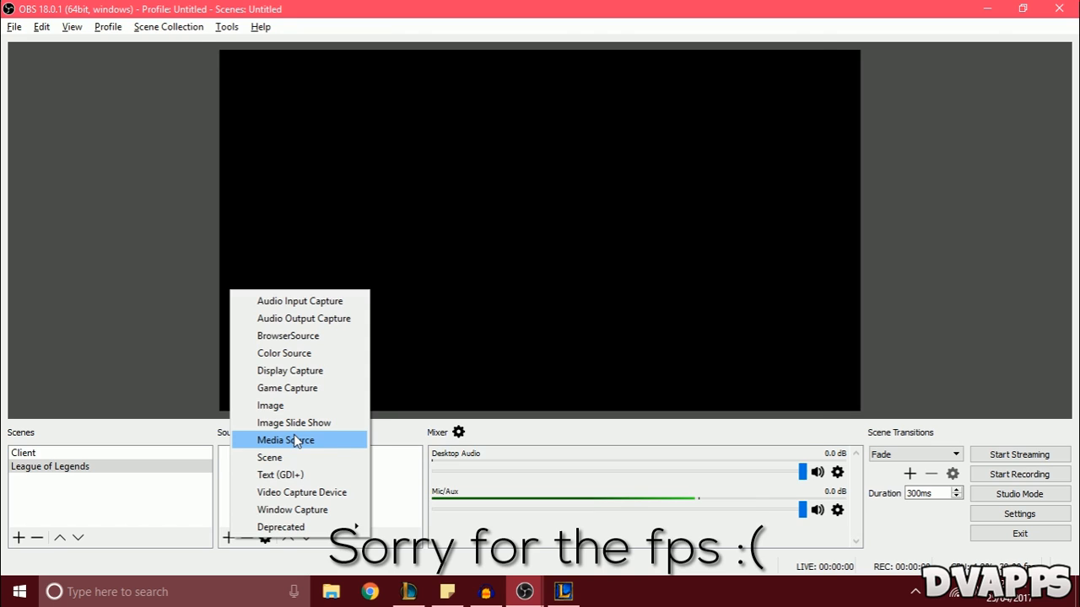
click(286, 386)
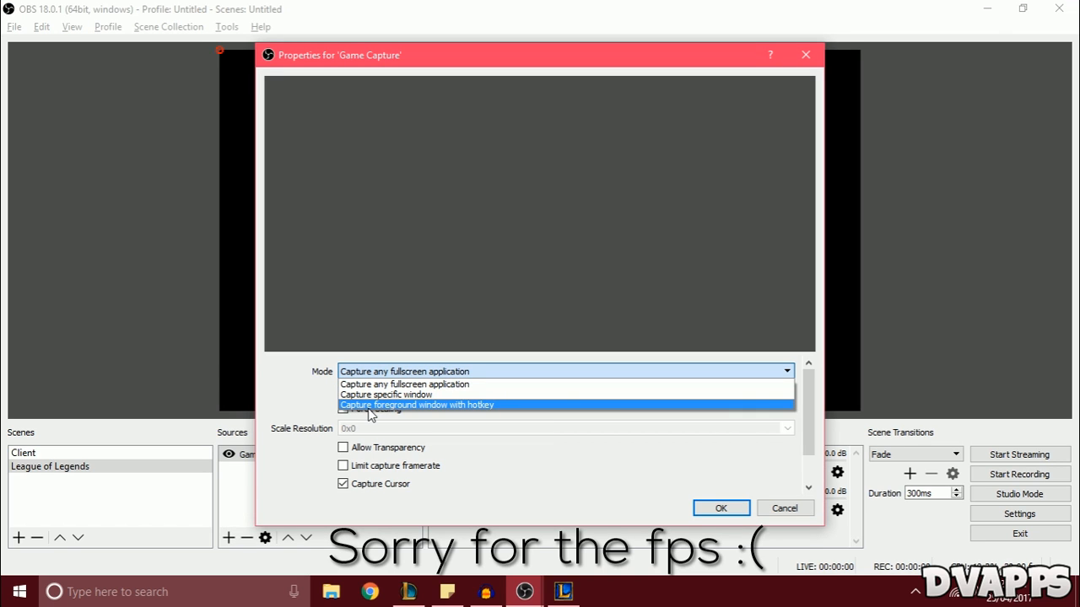
click(385, 395)
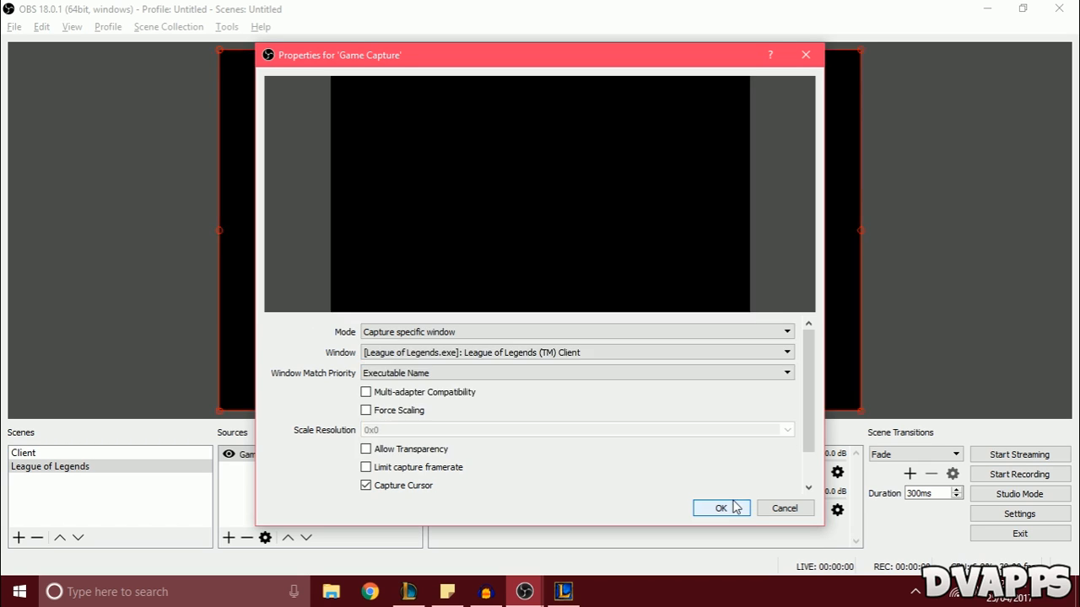
click(720, 508)
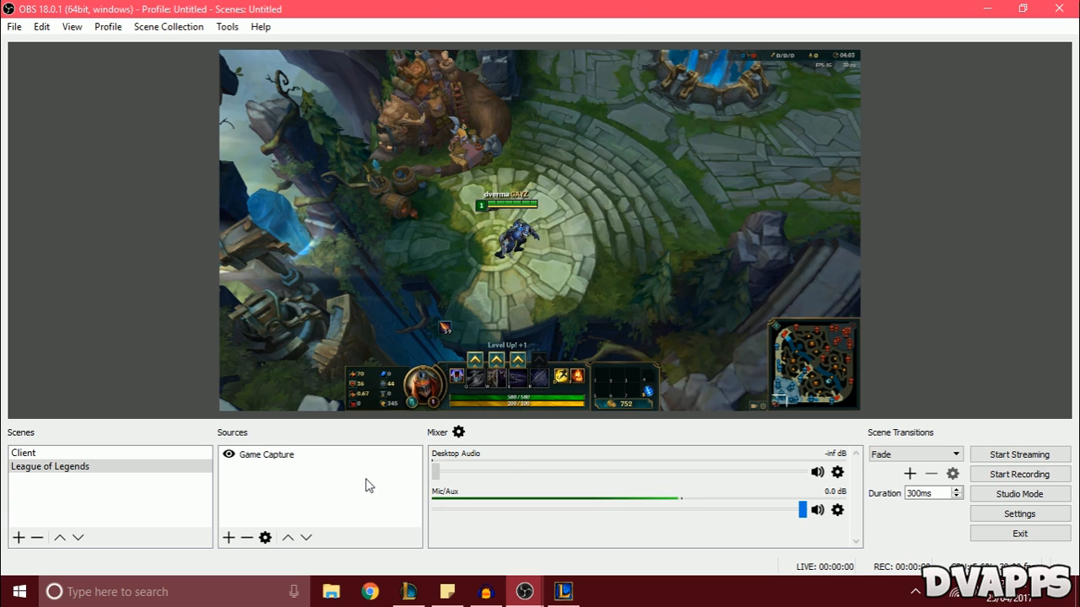
Restore Desktop Audio to 0.0 dB and keep the Mic/Aux device on Default
drag(432, 473, 803, 472)
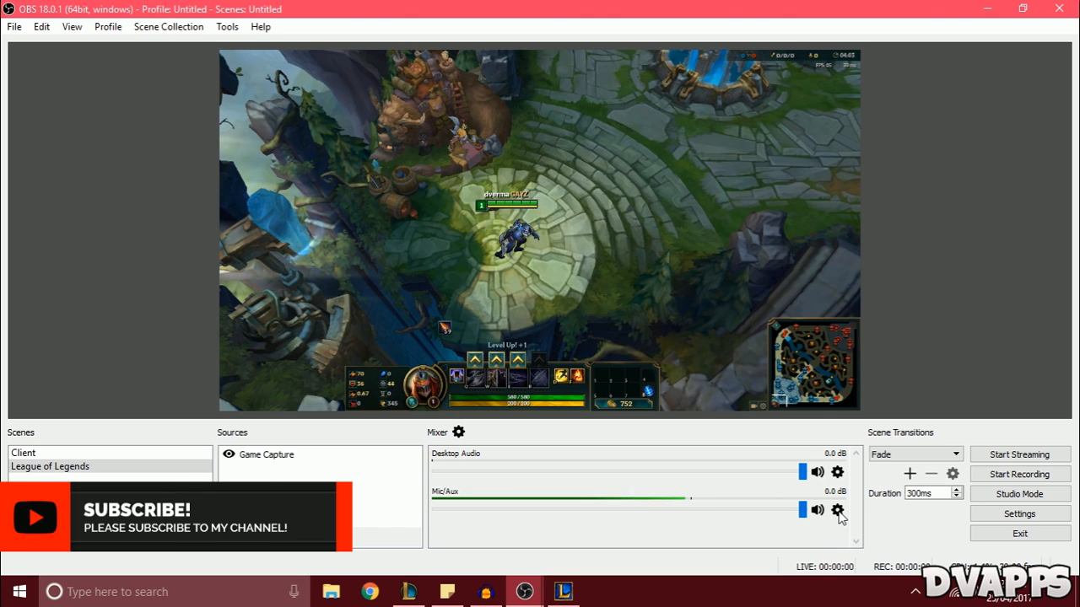
click(837, 510)
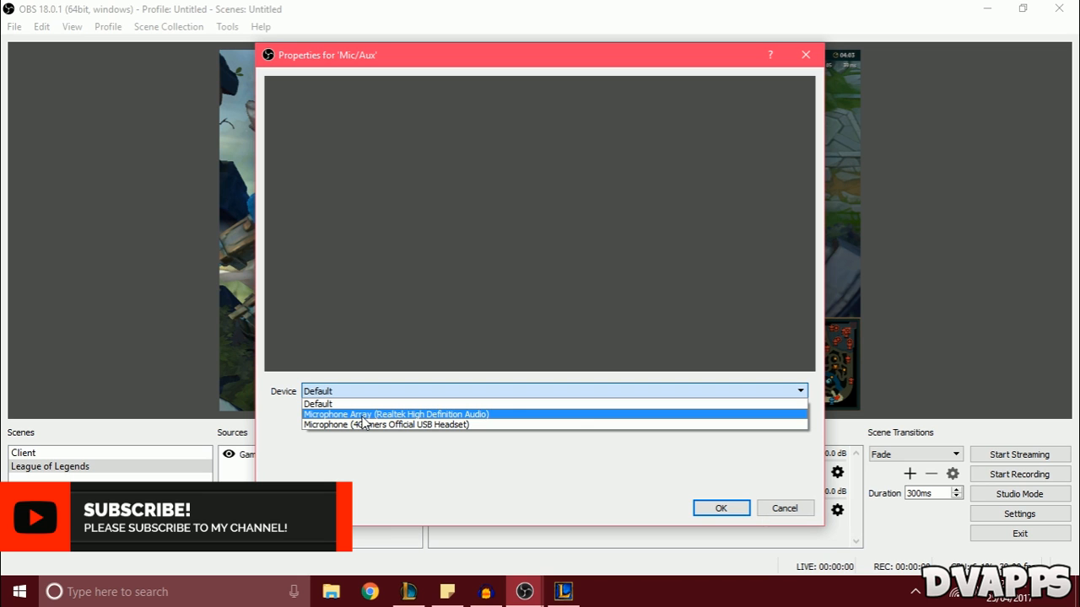
click(317, 403)
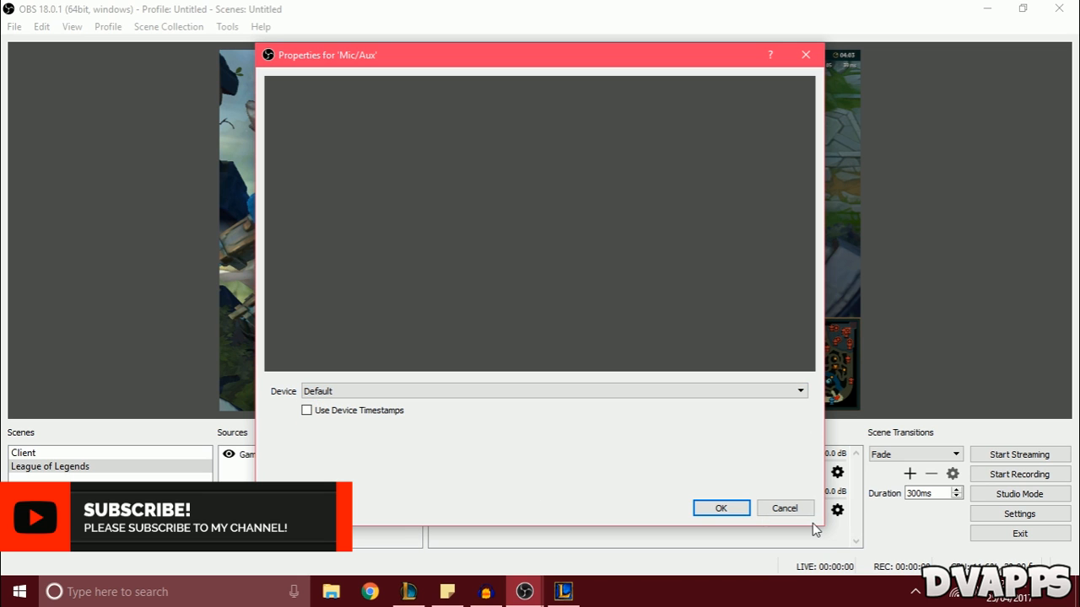
click(720, 508)
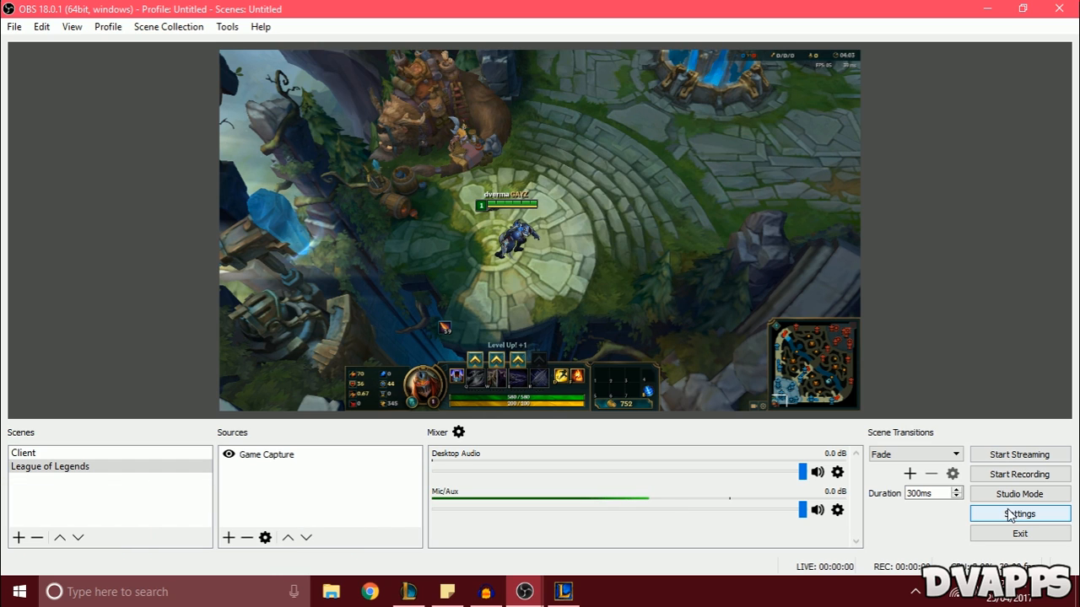
Set the Output settings to record mp4 files to the Desktop folder
click(1019, 513)
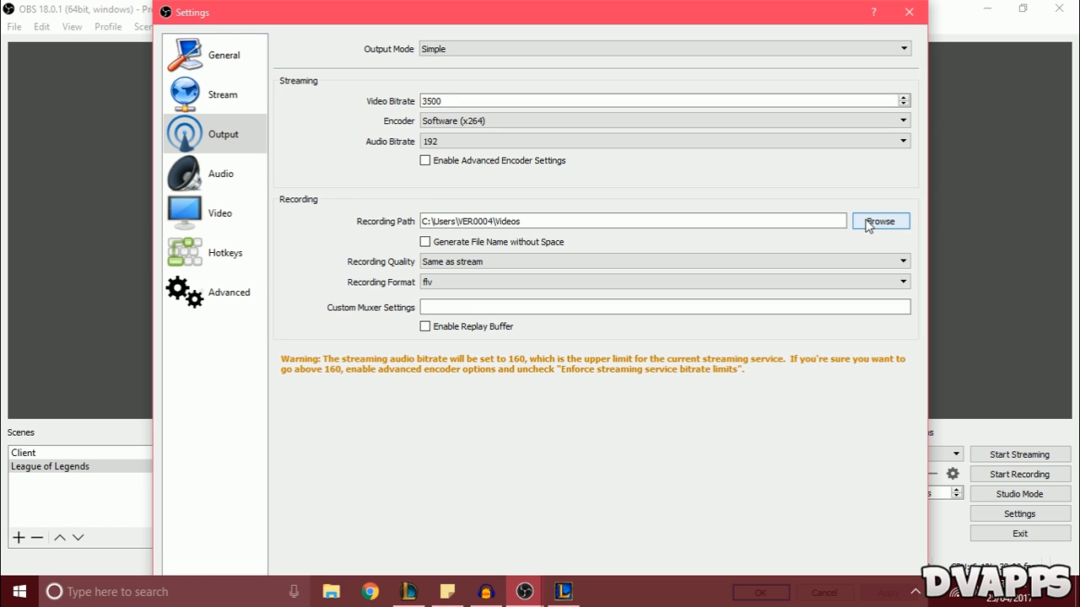
click(881, 220)
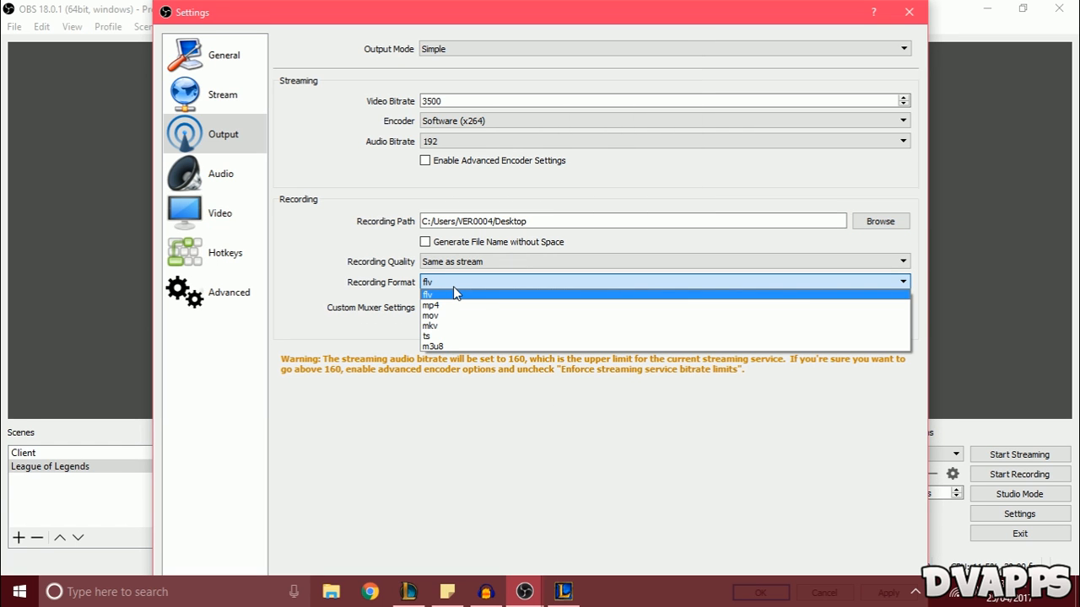
click(431, 304)
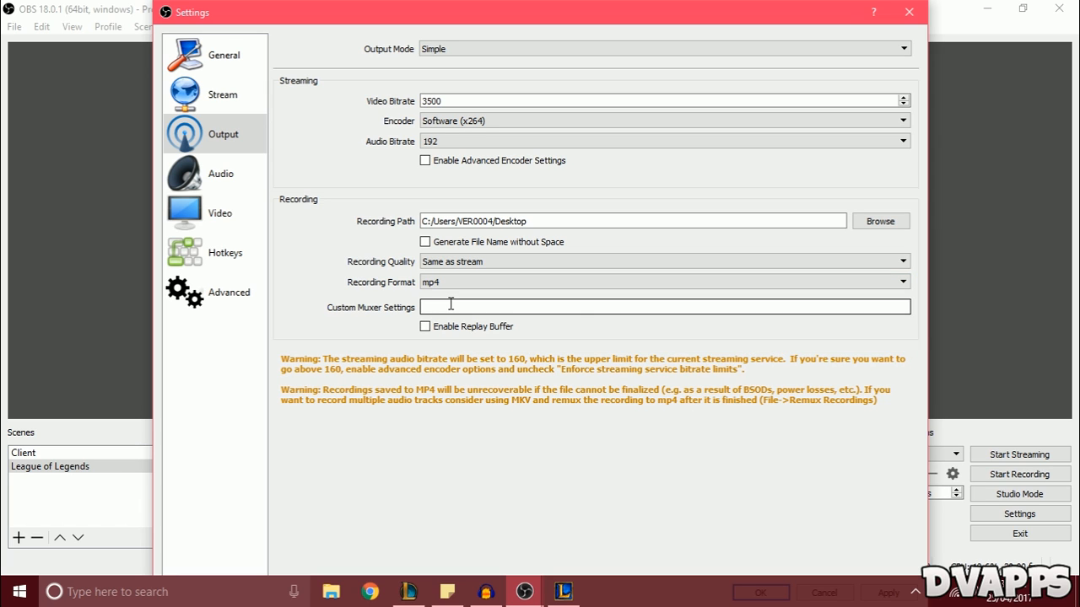
click(220, 172)
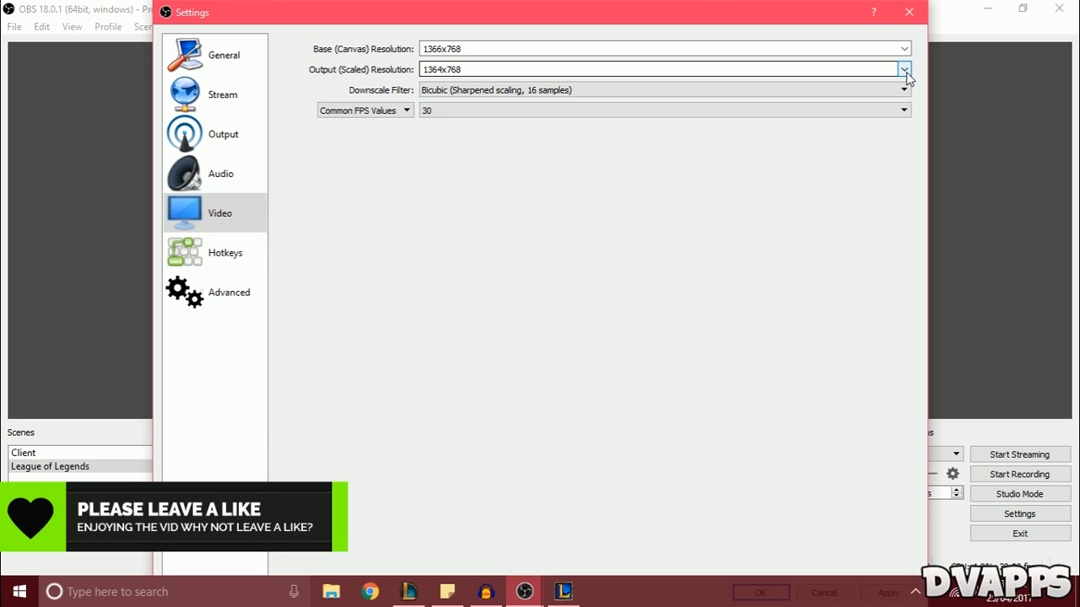
Review the Output (Scaled) Resolution options, with output at 1364x768 and 30 FPS
click(905, 69)
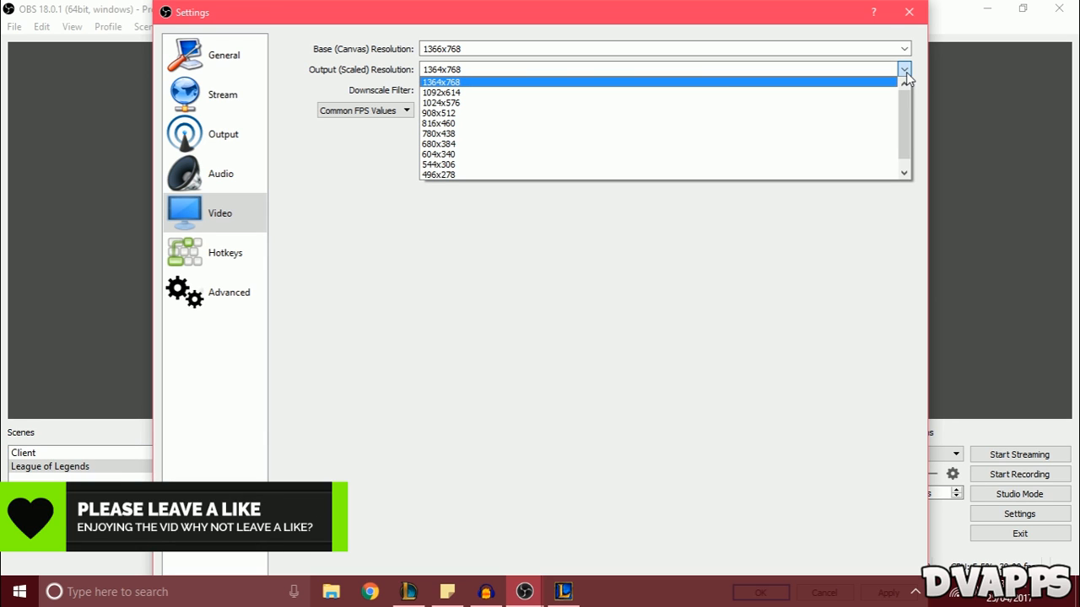